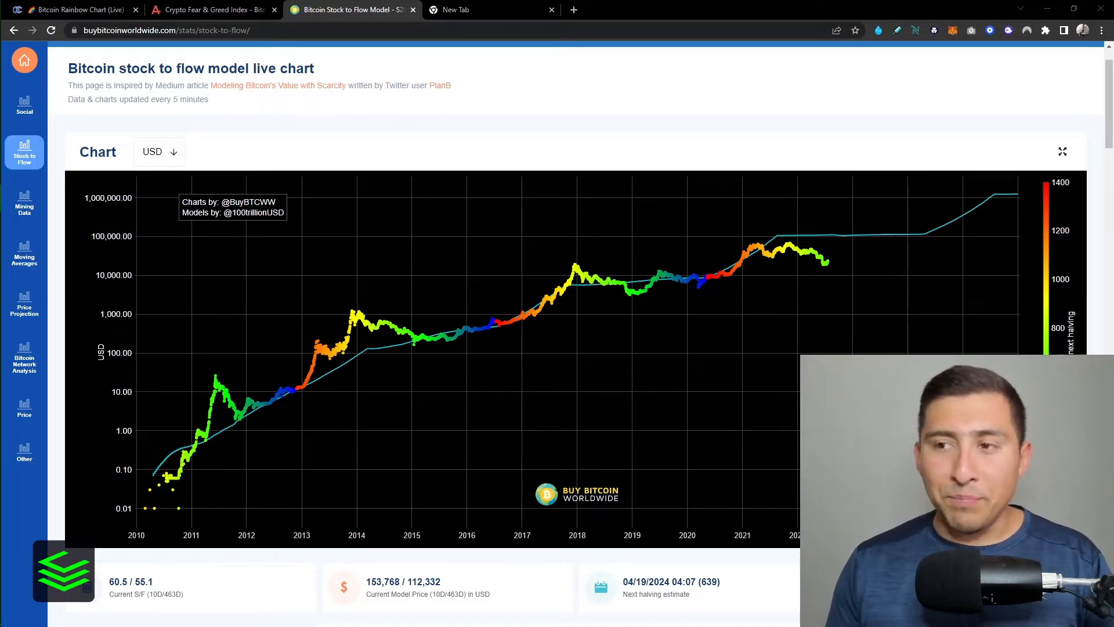
{"action": "mouse_move", "coordinate": [231, 371]}
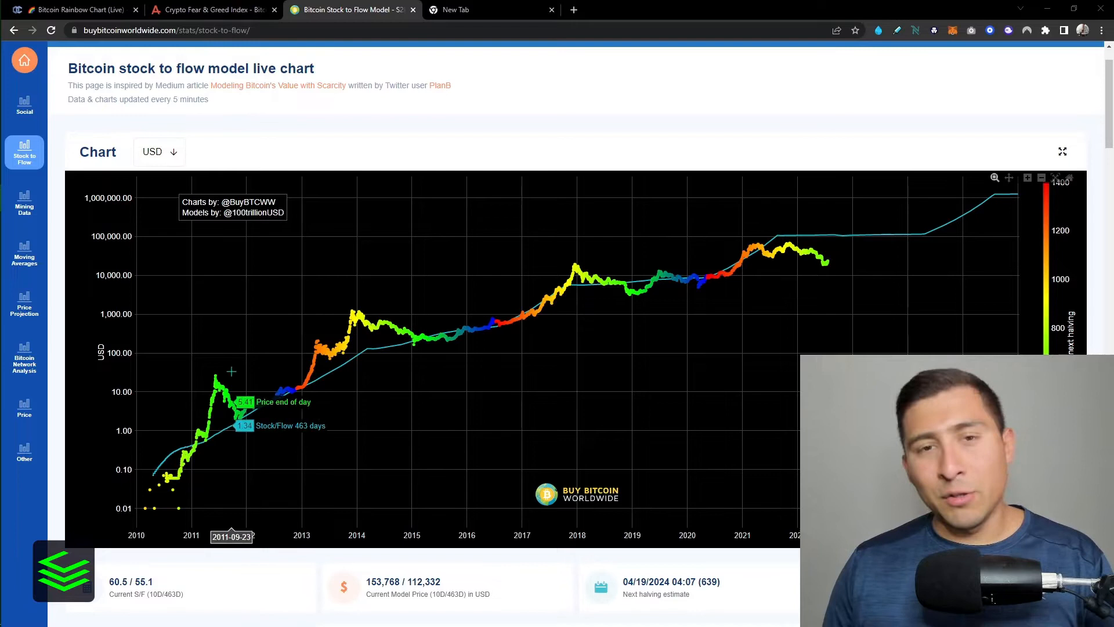
{"action": "mouse_move", "coordinate": [220, 424]}
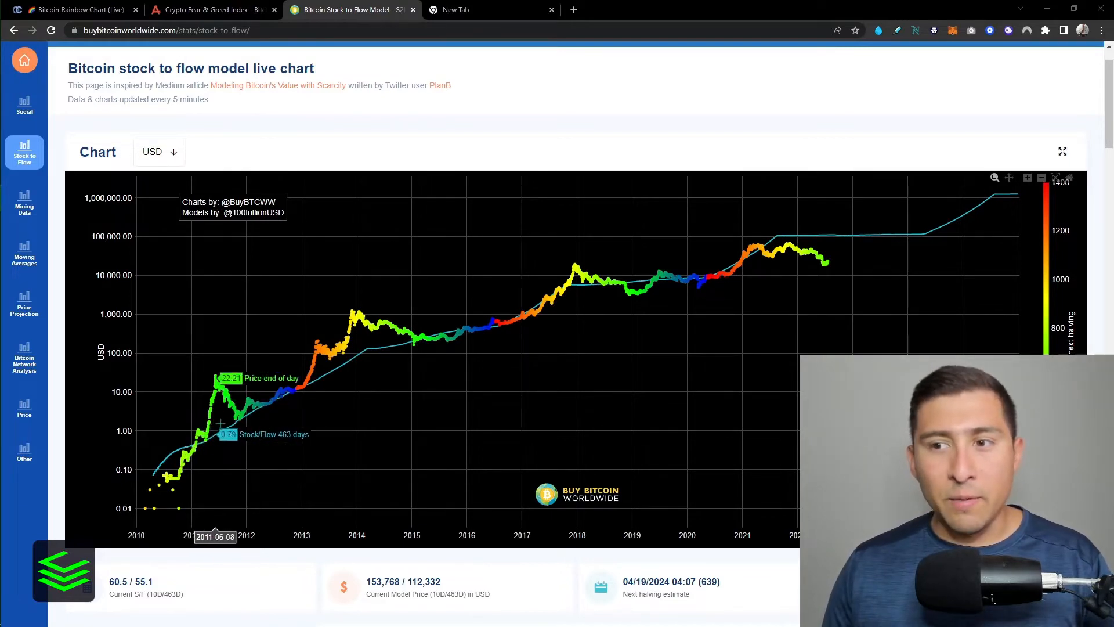
{"action": "mouse_move", "coordinate": [255, 401]}
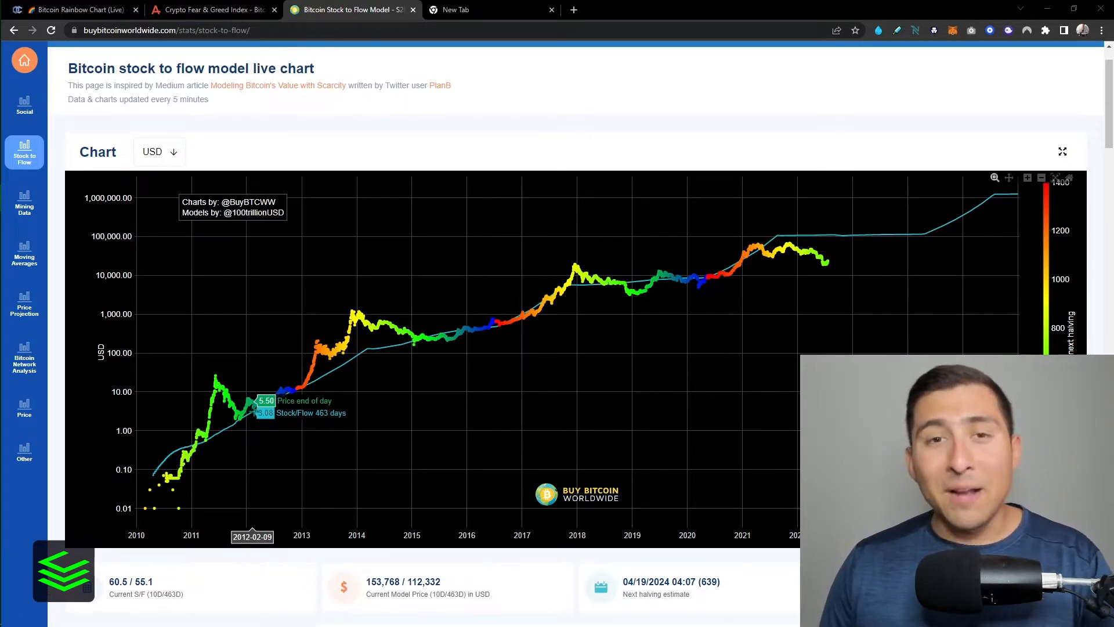
{"action": "mouse_move", "coordinate": [334, 359]}
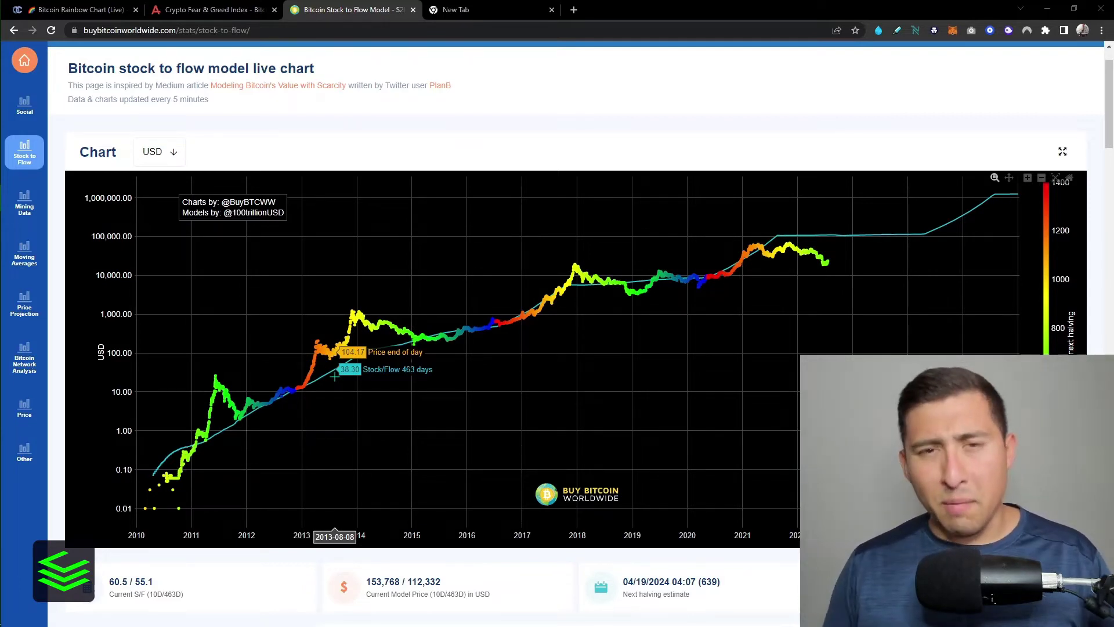
{"action": "mouse_move", "coordinate": [348, 334]}
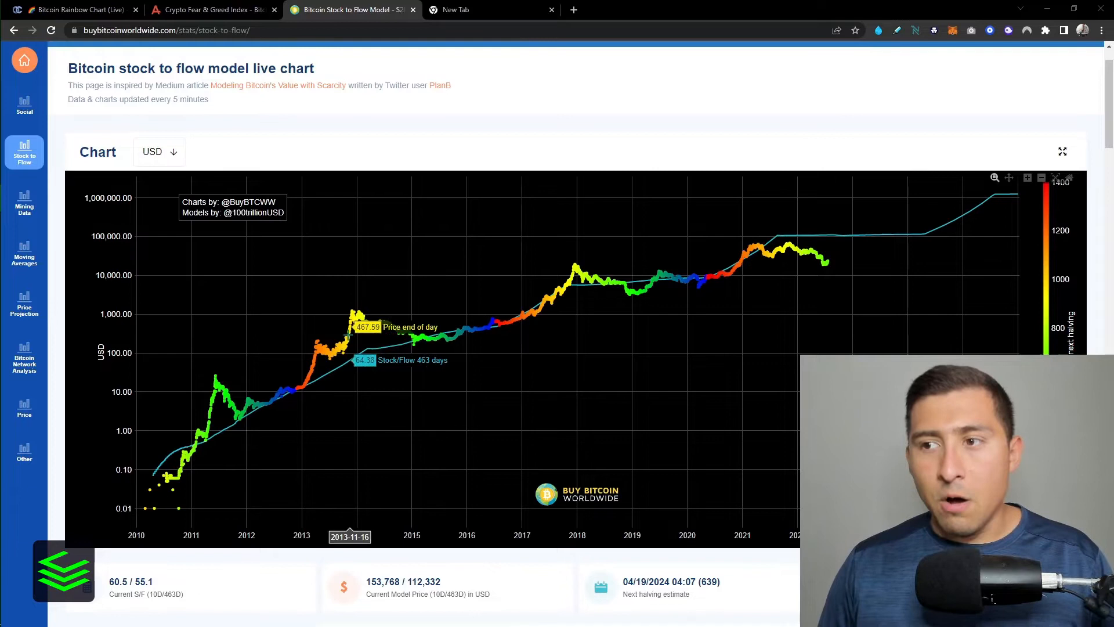
{"action": "mouse_move", "coordinate": [369, 363]}
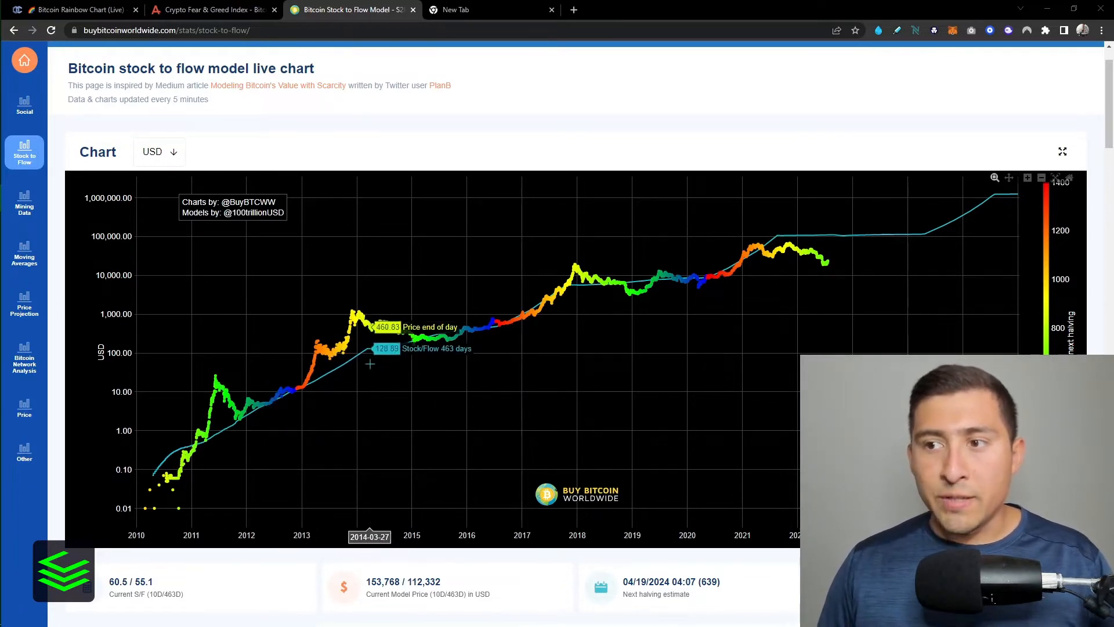
{"action": "mouse_move", "coordinate": [354, 376]}
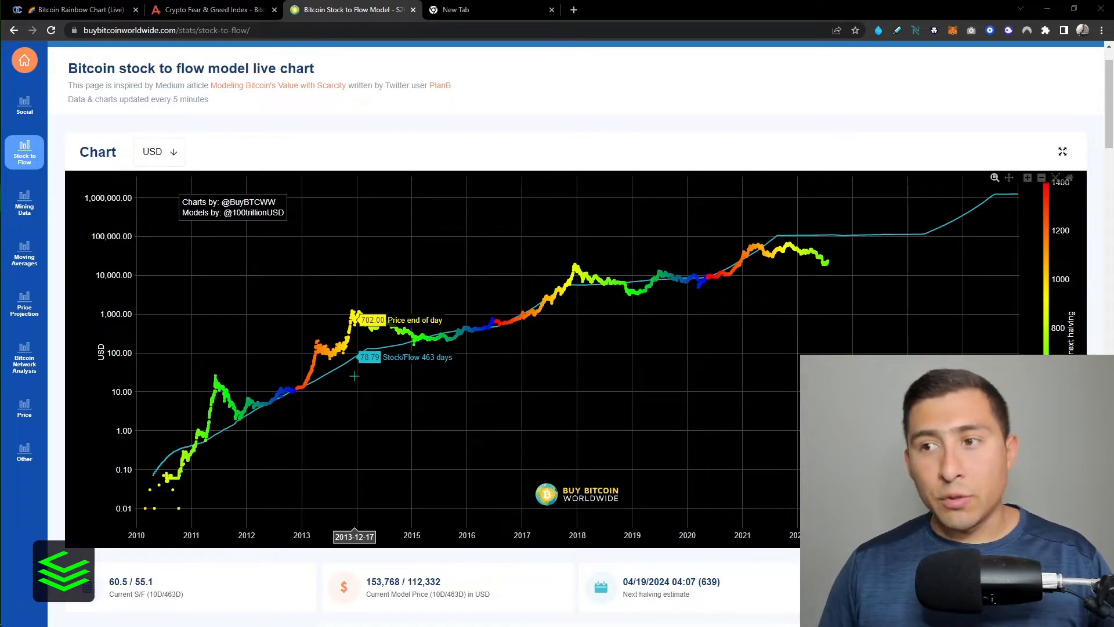
{"action": "mouse_move", "coordinate": [324, 366]}
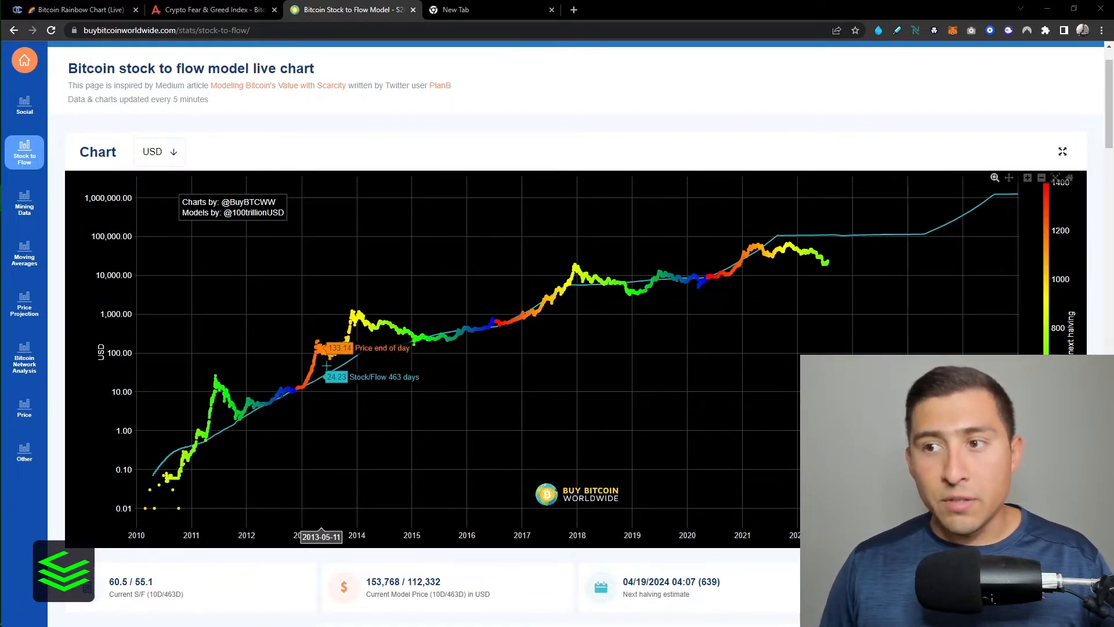
{"action": "mouse_move", "coordinate": [438, 342]}
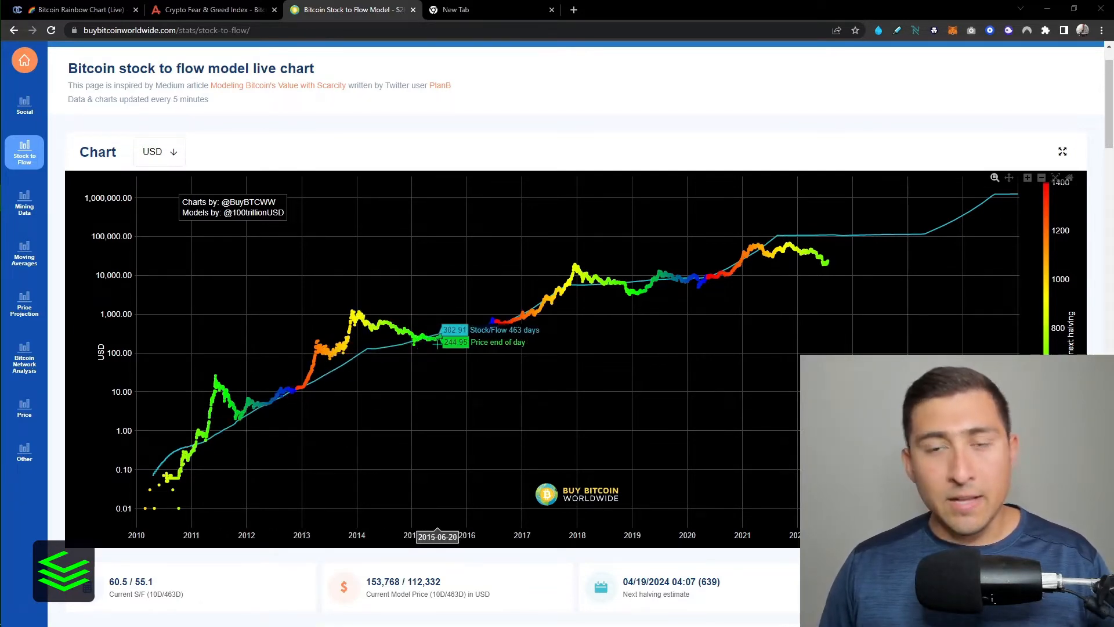
{"action": "mouse_move", "coordinate": [519, 293]}
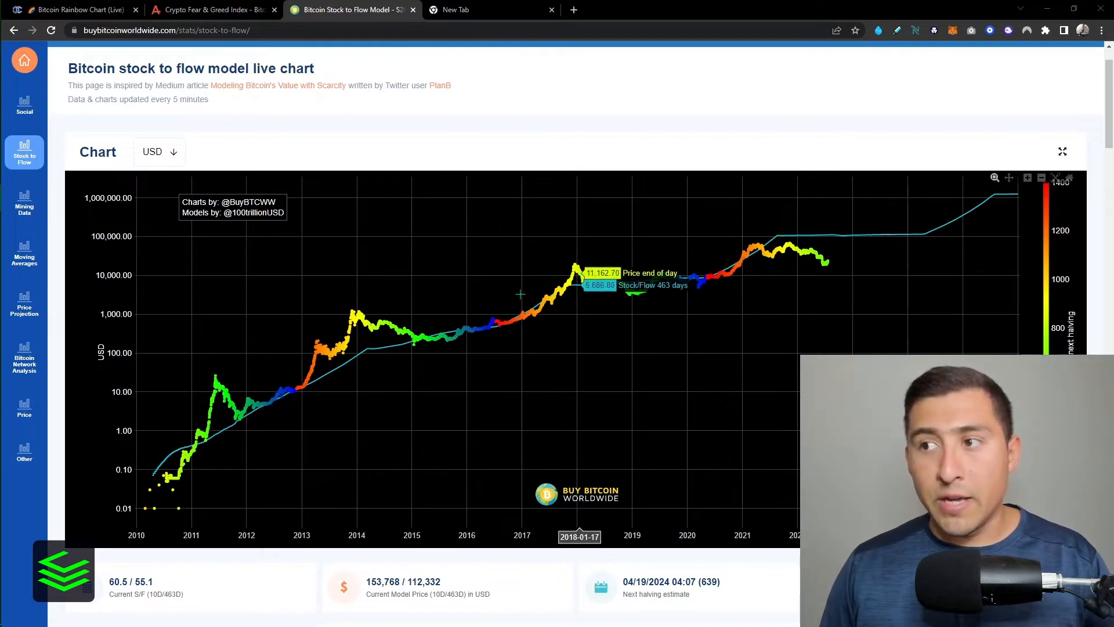
{"action": "mouse_move", "coordinate": [358, 299]}
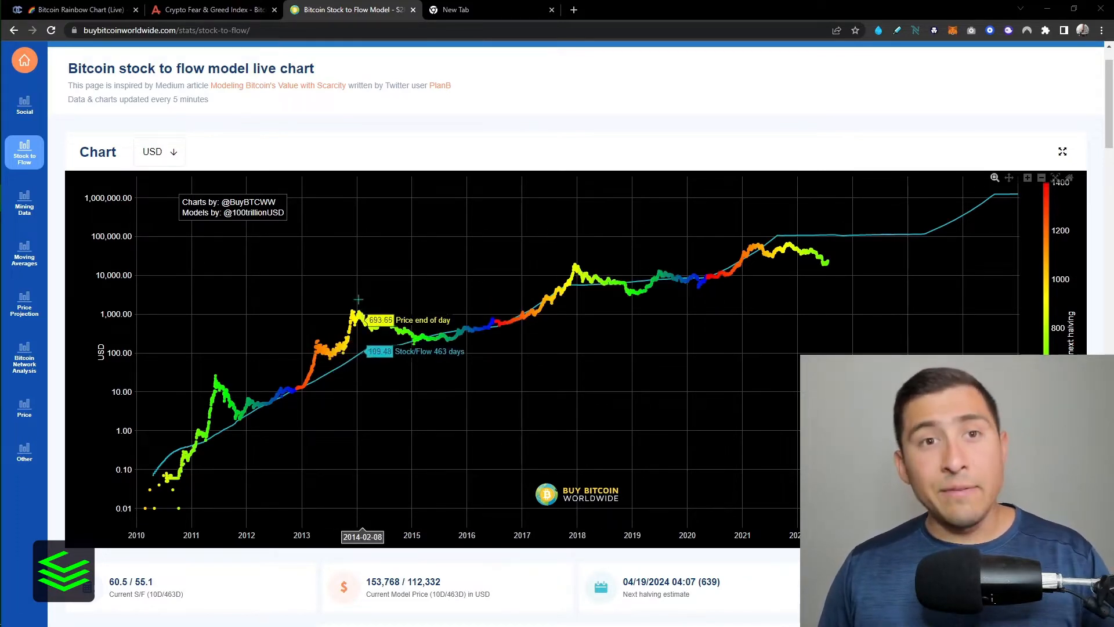
{"action": "mouse_move", "coordinate": [372, 304]}
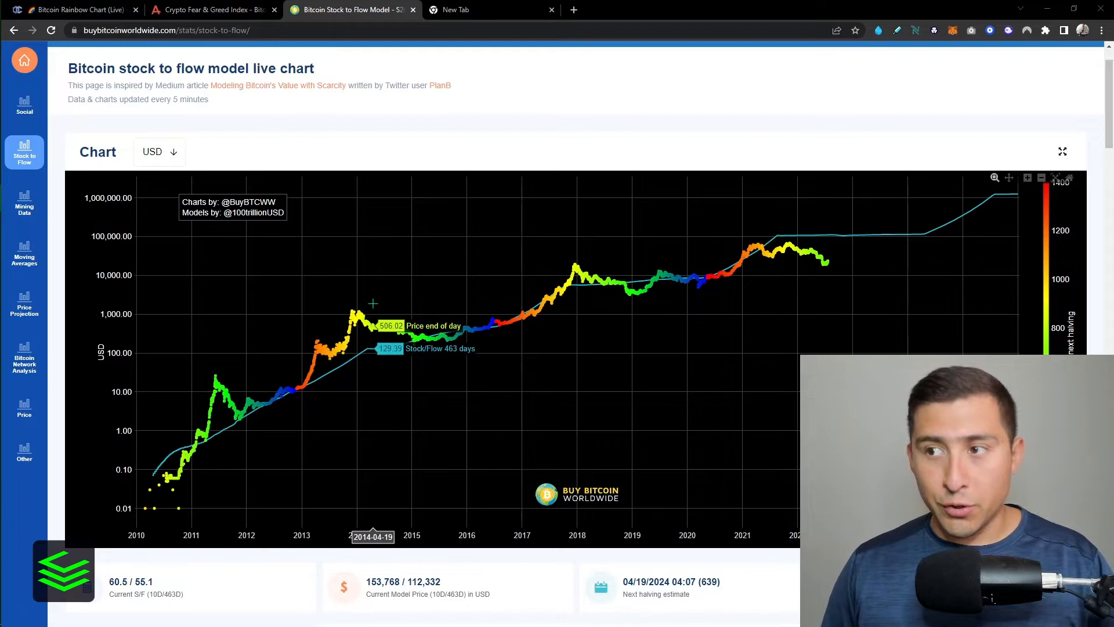
{"action": "mouse_move", "coordinate": [561, 293]}
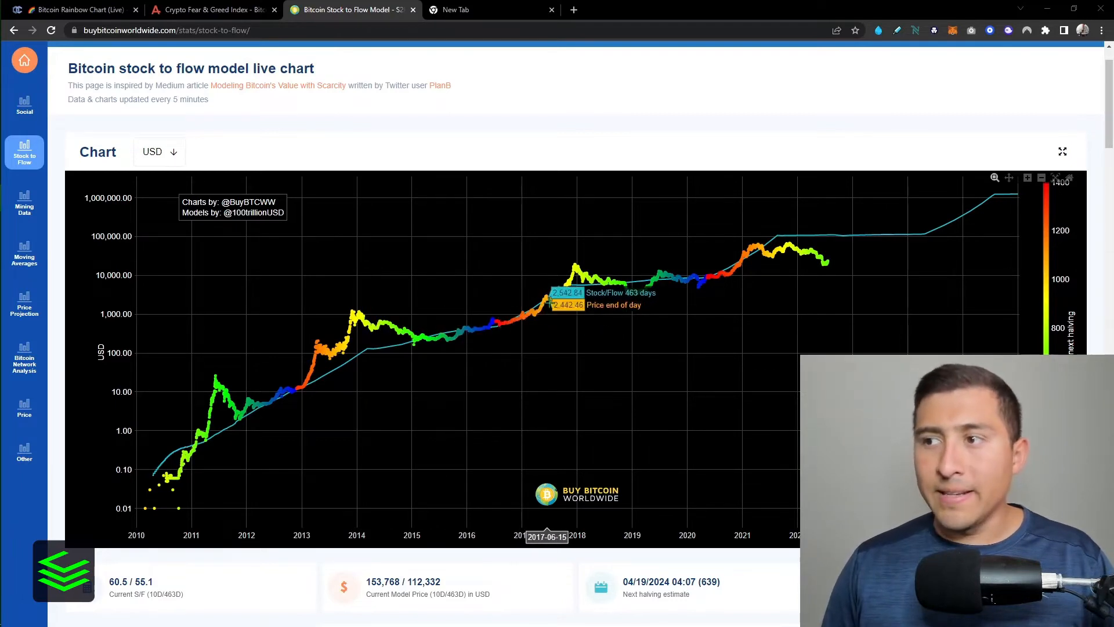
{"action": "mouse_move", "coordinate": [682, 277]}
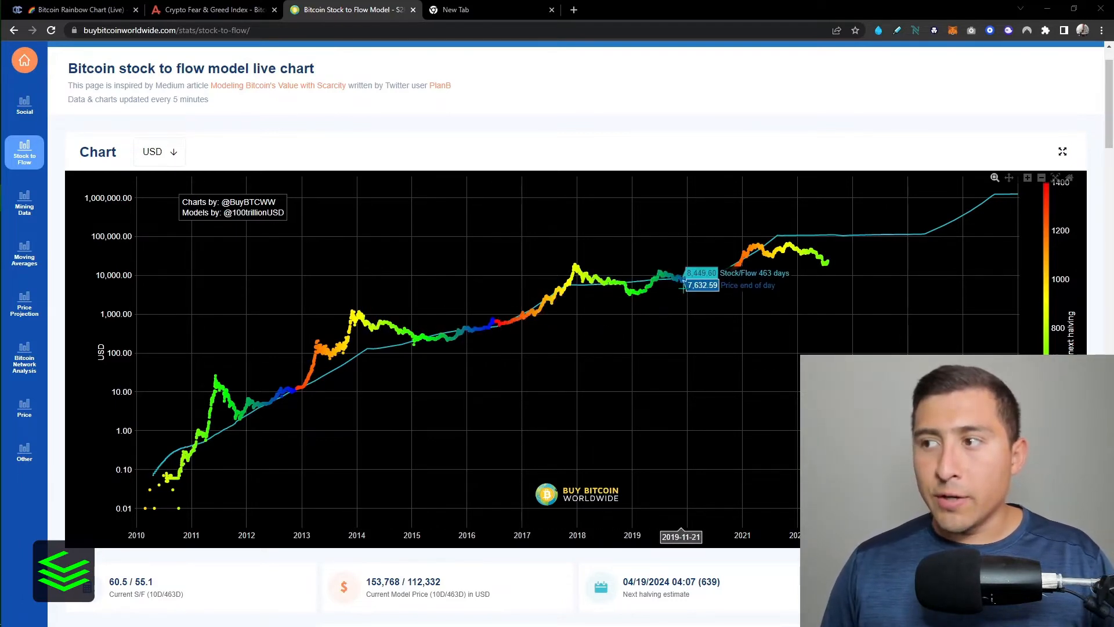
{"action": "mouse_move", "coordinate": [739, 257]}
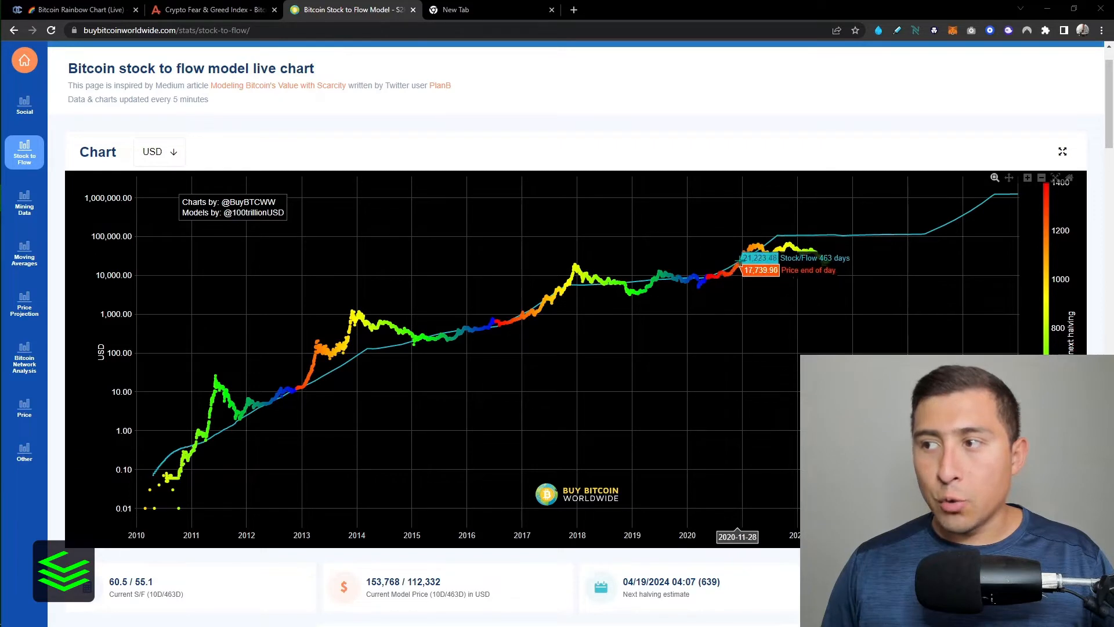
{"action": "mouse_move", "coordinate": [767, 251]}
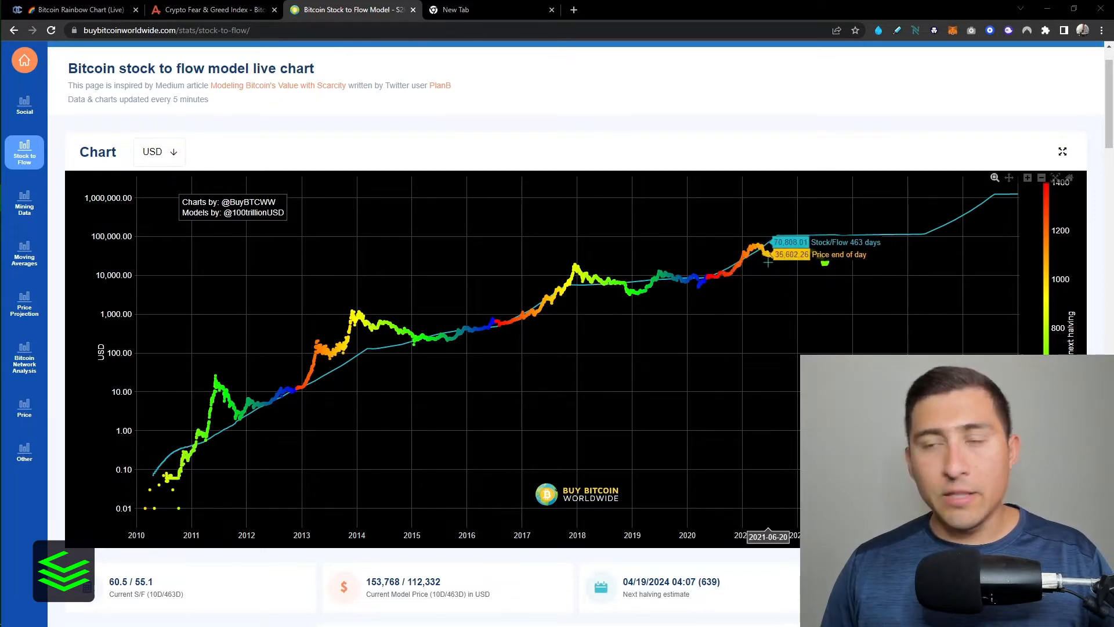
{"action": "mouse_move", "coordinate": [796, 244]}
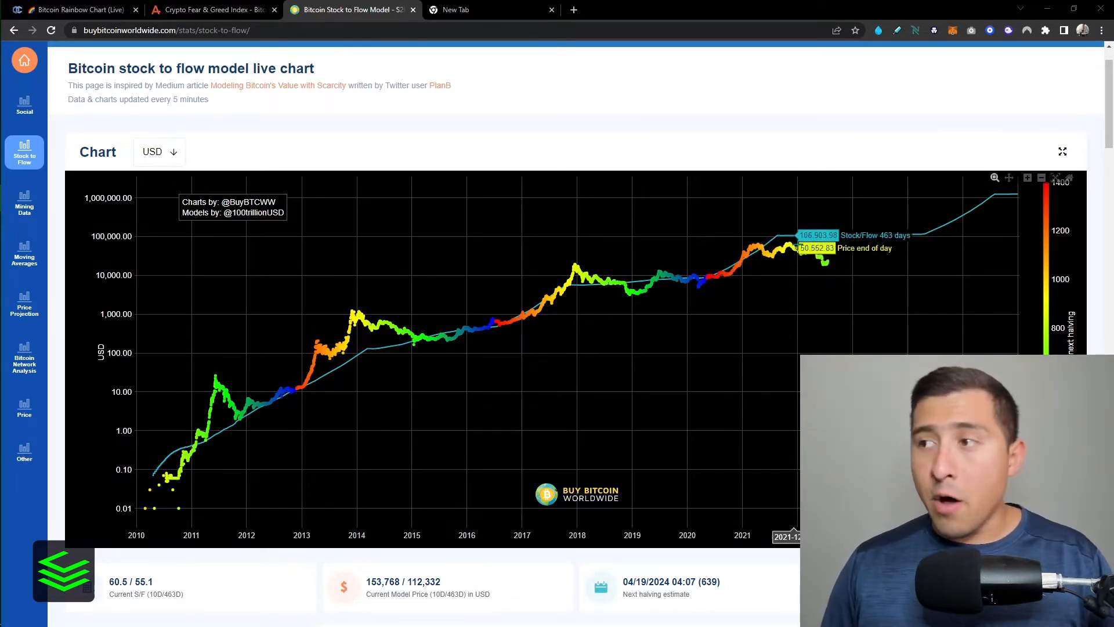
{"action": "mouse_move", "coordinate": [825, 251]}
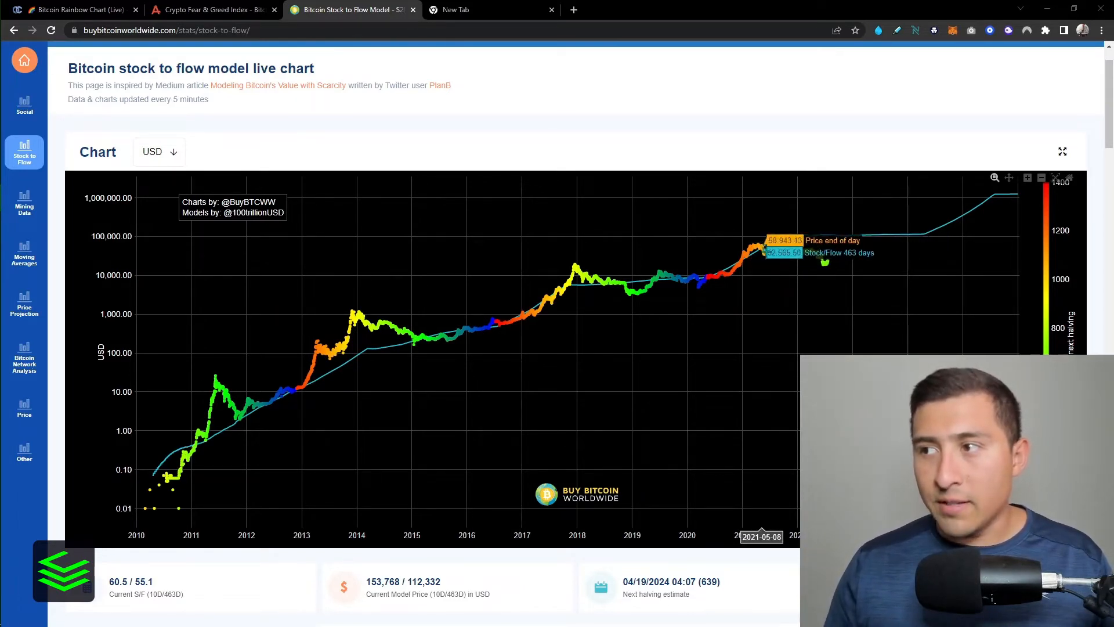
{"action": "mouse_move", "coordinate": [767, 252]}
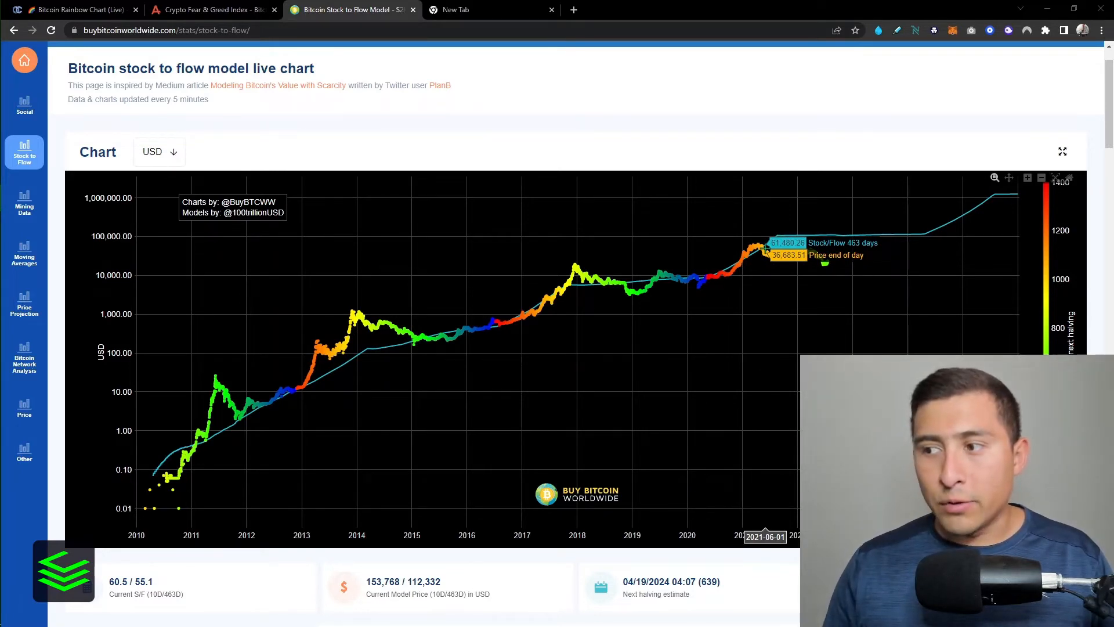
{"action": "mouse_move", "coordinate": [803, 256]}
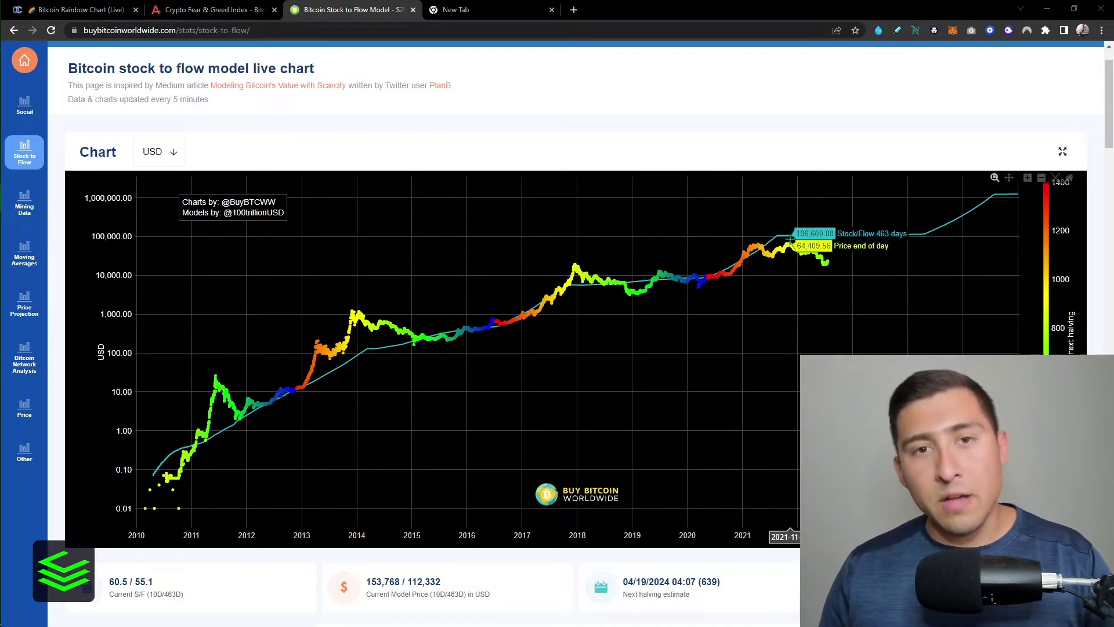
{"action": "mouse_move", "coordinate": [823, 252]}
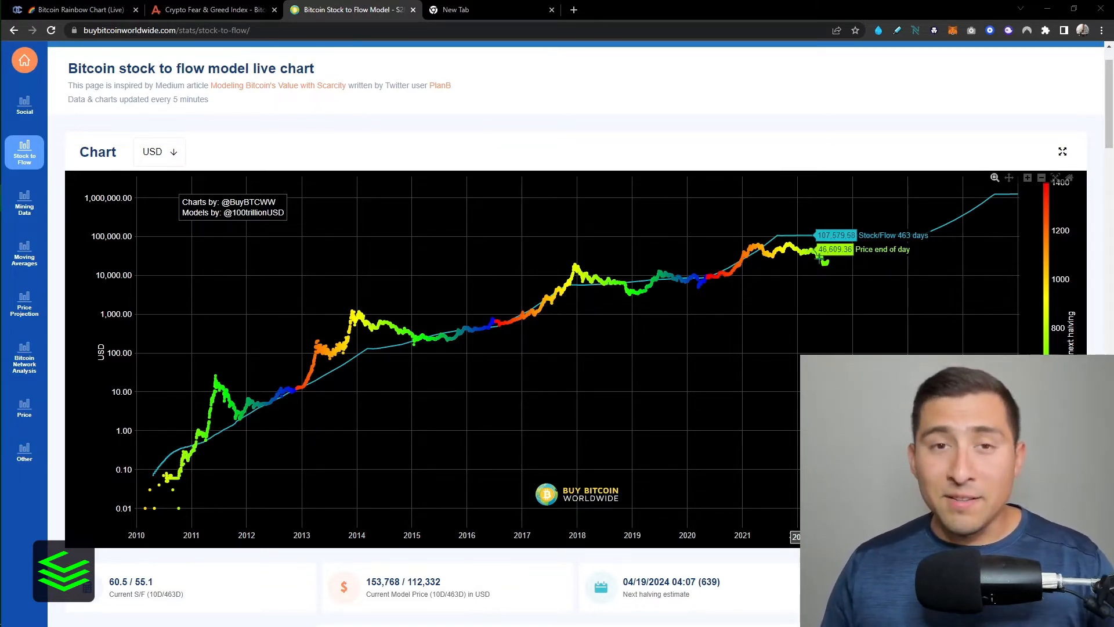
{"action": "mouse_move", "coordinate": [824, 255]}
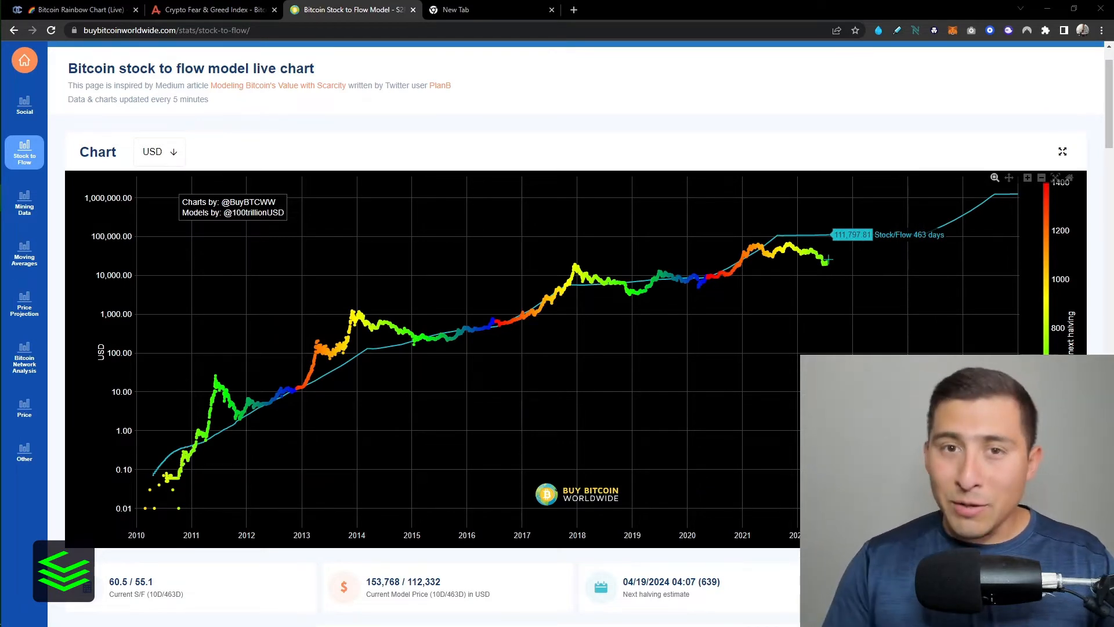
{"action": "mouse_move", "coordinate": [213, 438]}
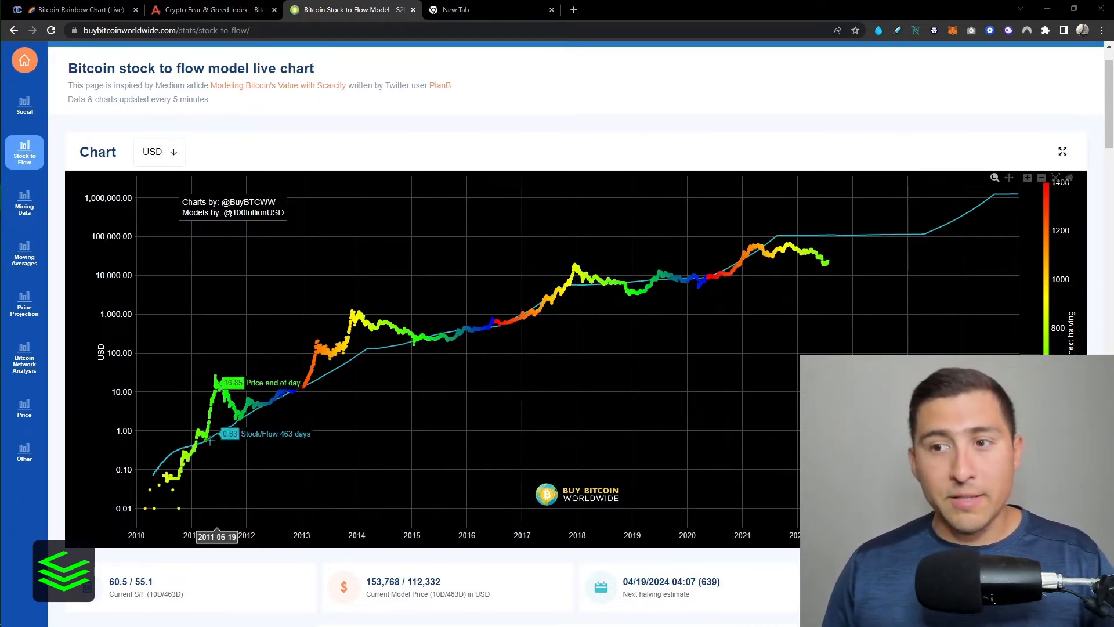
{"action": "mouse_move", "coordinate": [859, 248]}
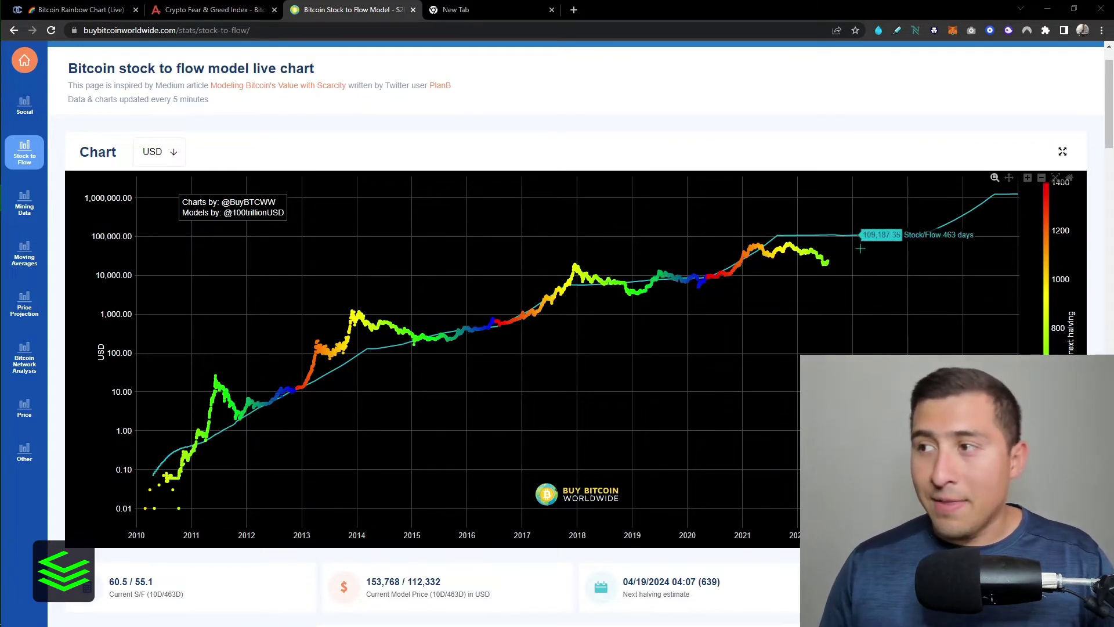
{"action": "mouse_move", "coordinate": [836, 245]}
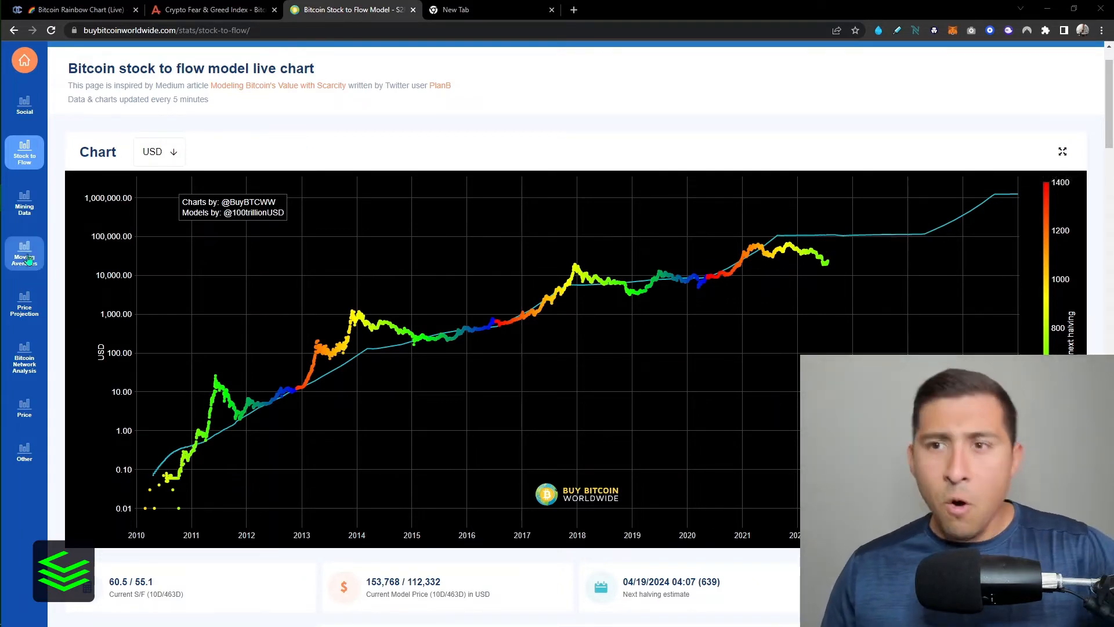
Step: Choose SMA 1458 from the Moving Averages list to show Bitcoin's 4-year SMA chart
{"action": "left_click", "coordinate": [24, 254]}
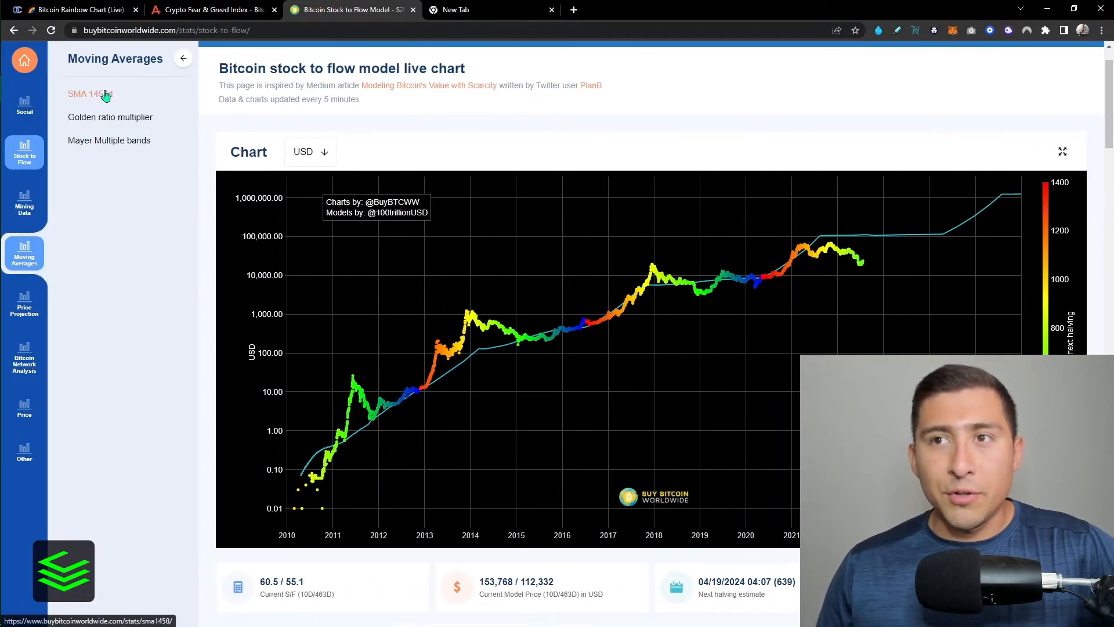
{"action": "left_click", "coordinate": [84, 92]}
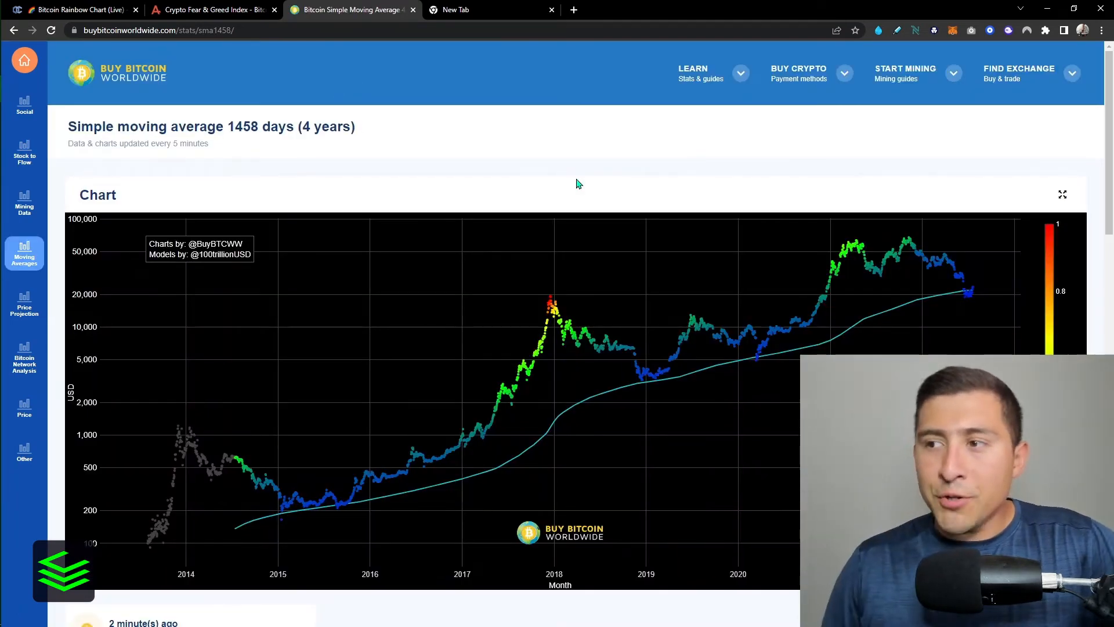
{"action": "scroll", "scroll_direction": "down", "scroll_amount": 3}
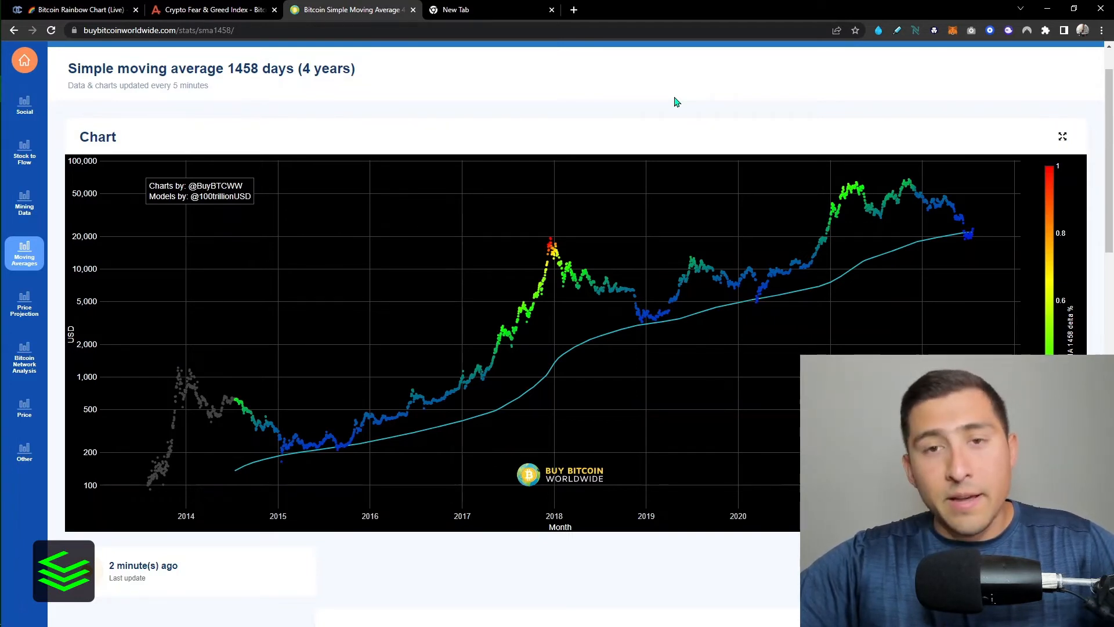
{"action": "mouse_move", "coordinate": [550, 245]}
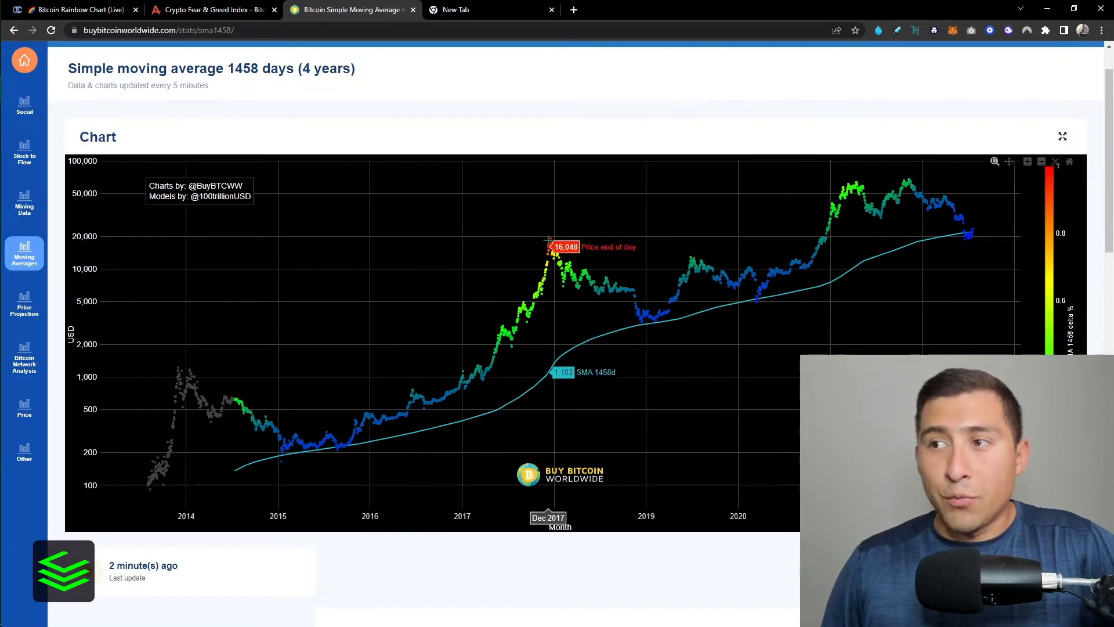
{"action": "mouse_move", "coordinate": [550, 245]}
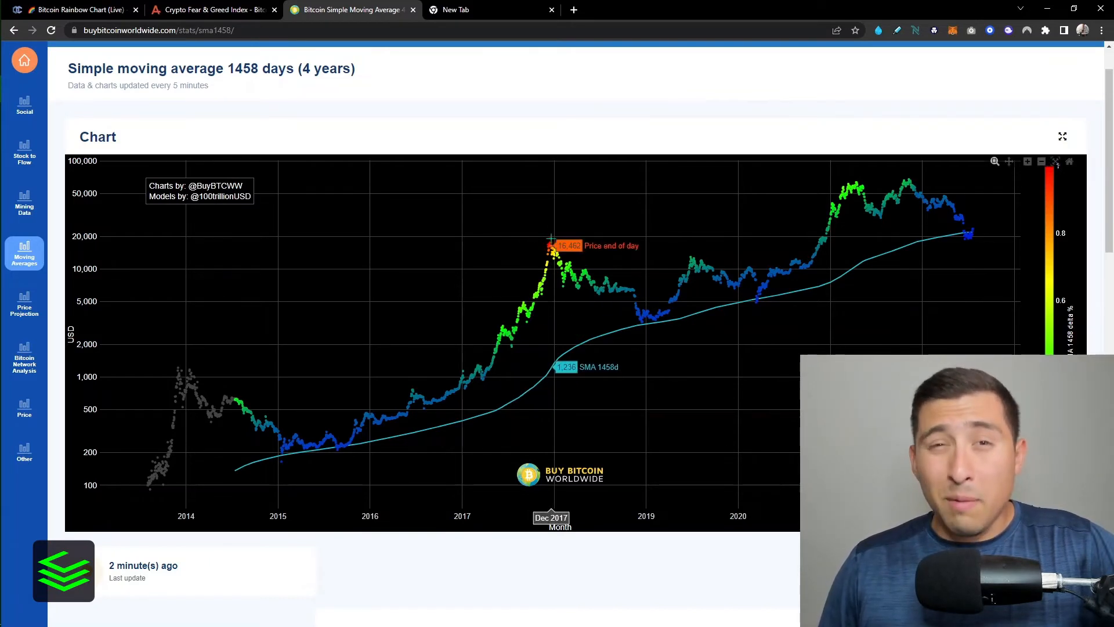
{"action": "mouse_move", "coordinate": [550, 241]}
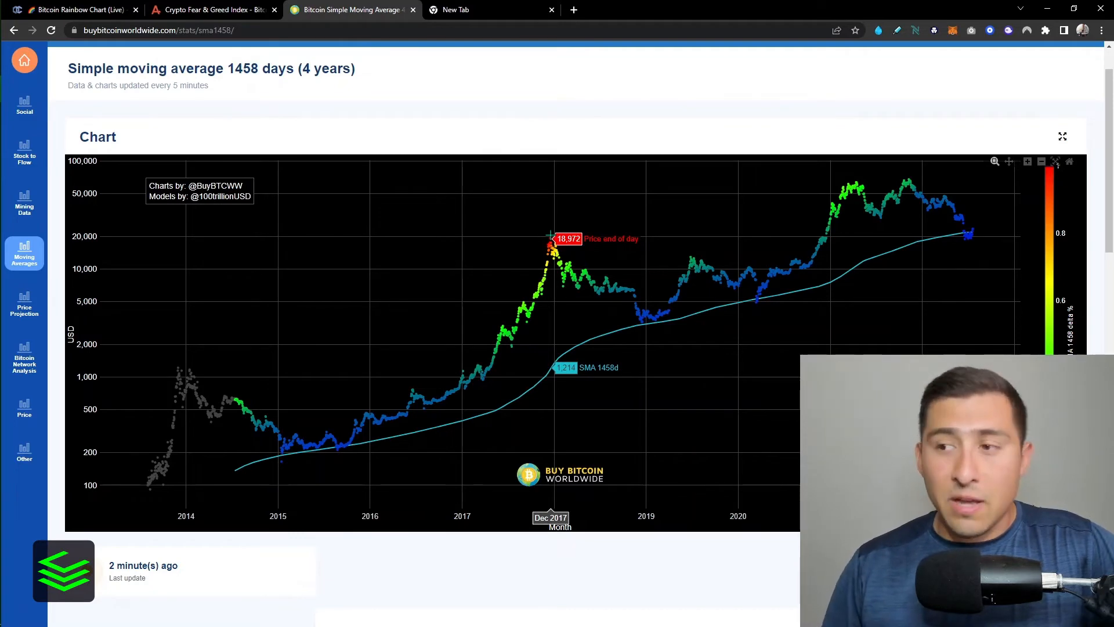
{"action": "mouse_move", "coordinate": [345, 448]}
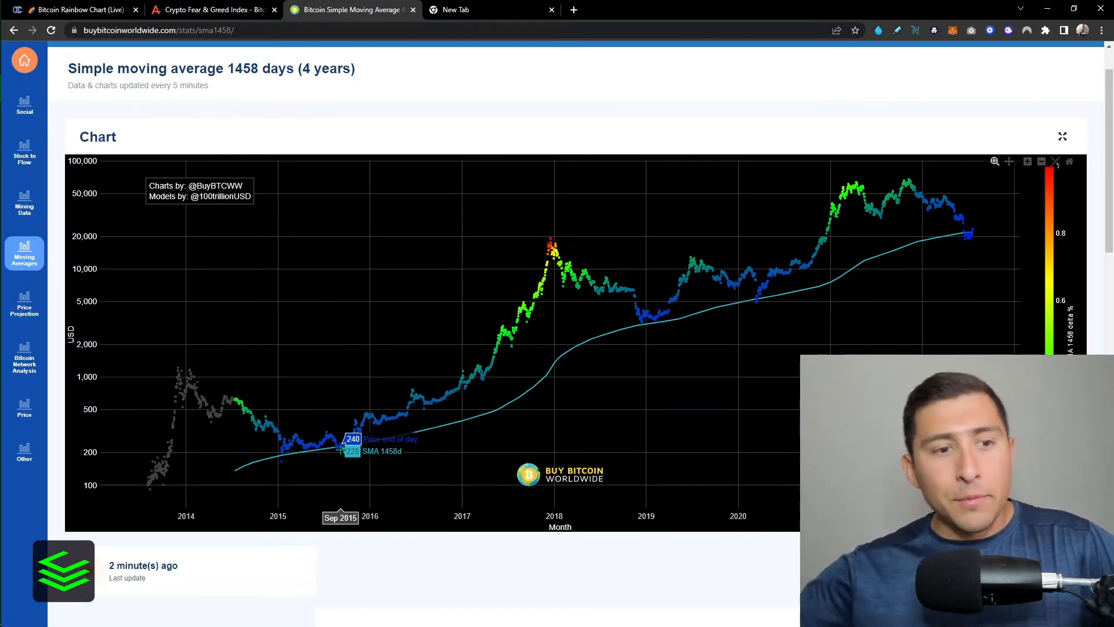
{"action": "mouse_move", "coordinate": [787, 284]}
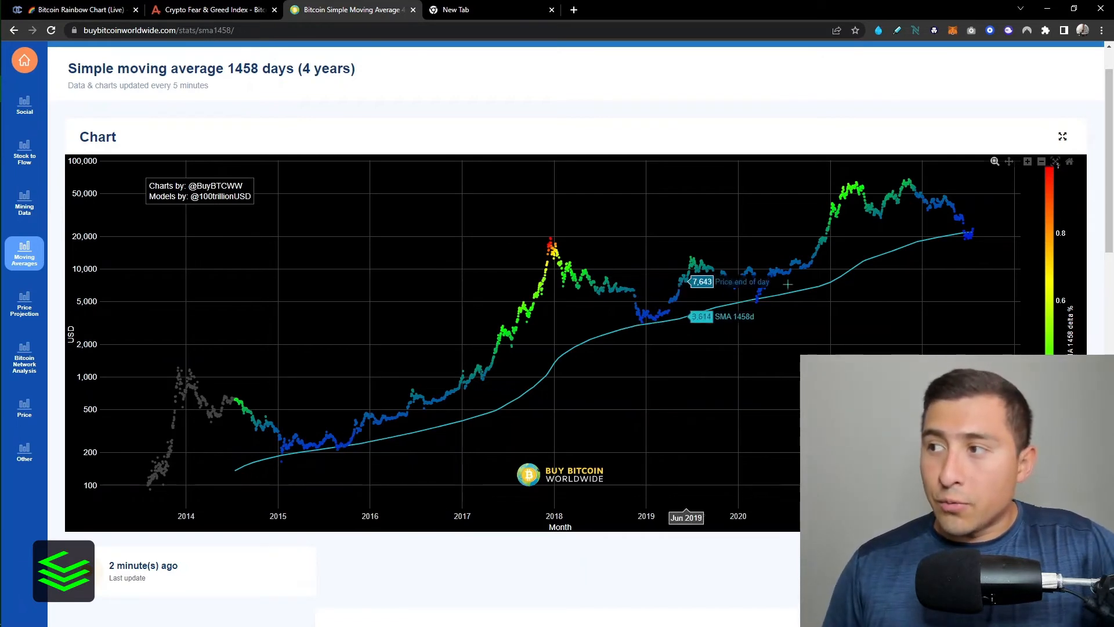
{"action": "mouse_move", "coordinate": [351, 413]}
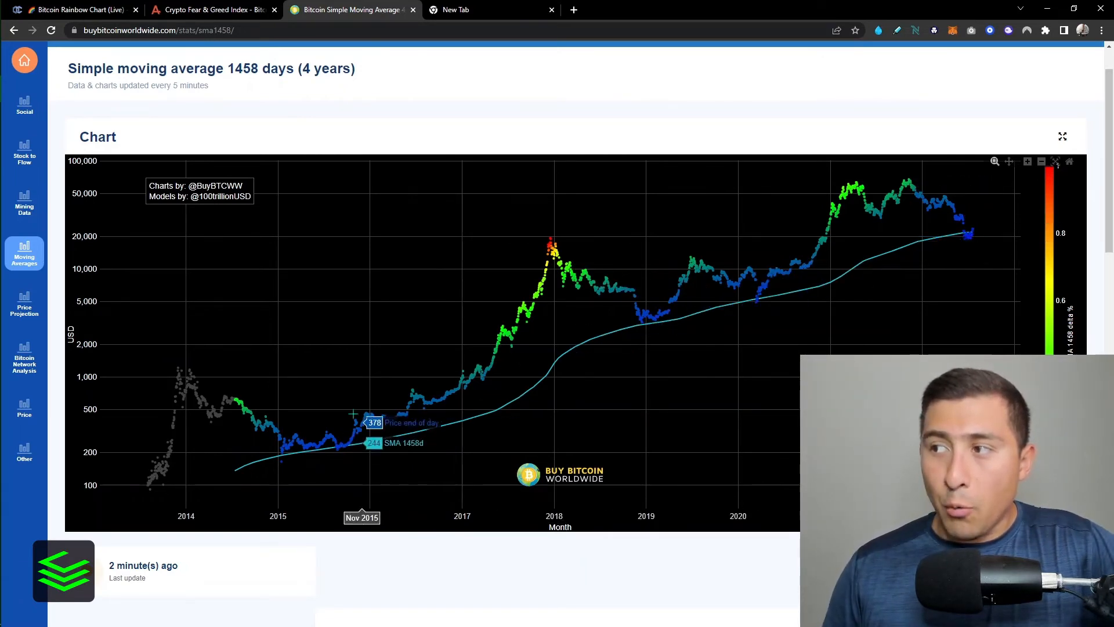
{"action": "mouse_move", "coordinate": [970, 234]}
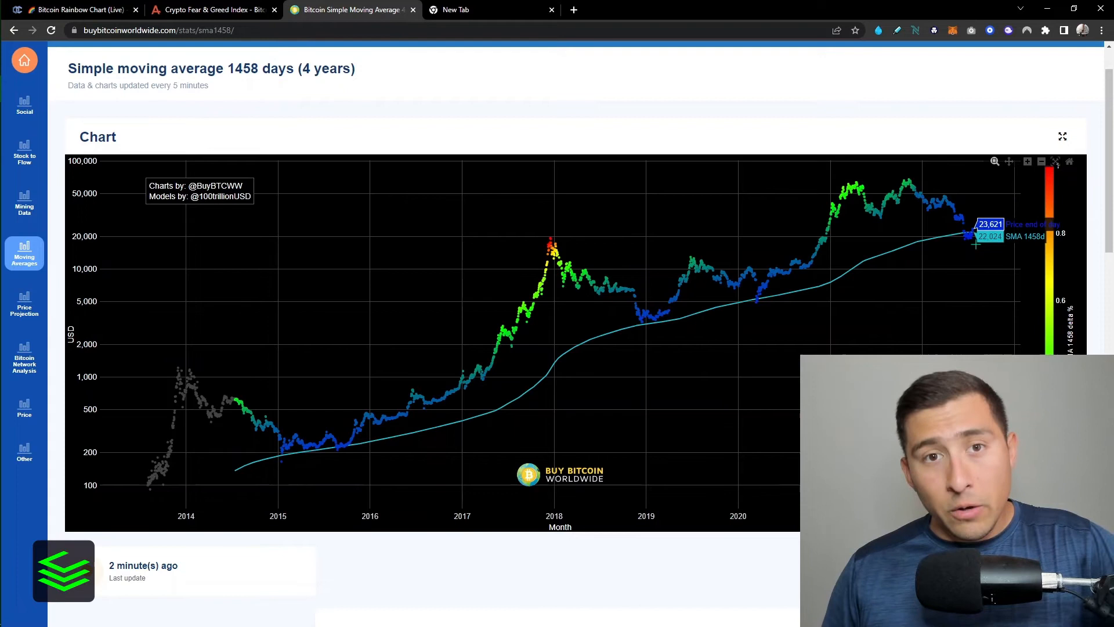
{"action": "mouse_move", "coordinate": [972, 251]}
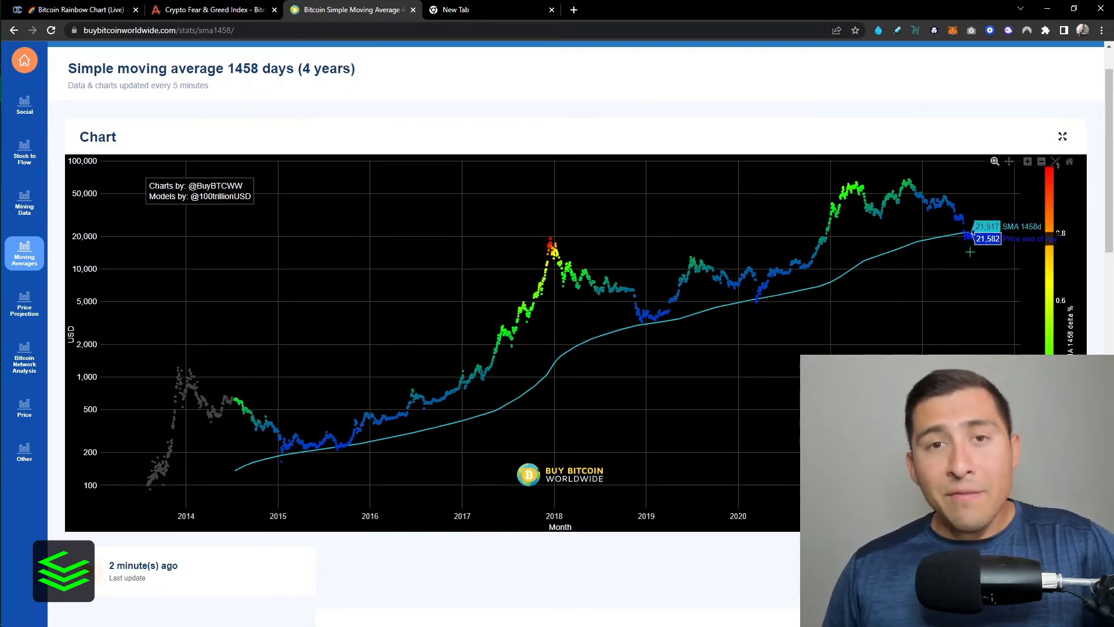
{"action": "mouse_move", "coordinate": [593, 299]}
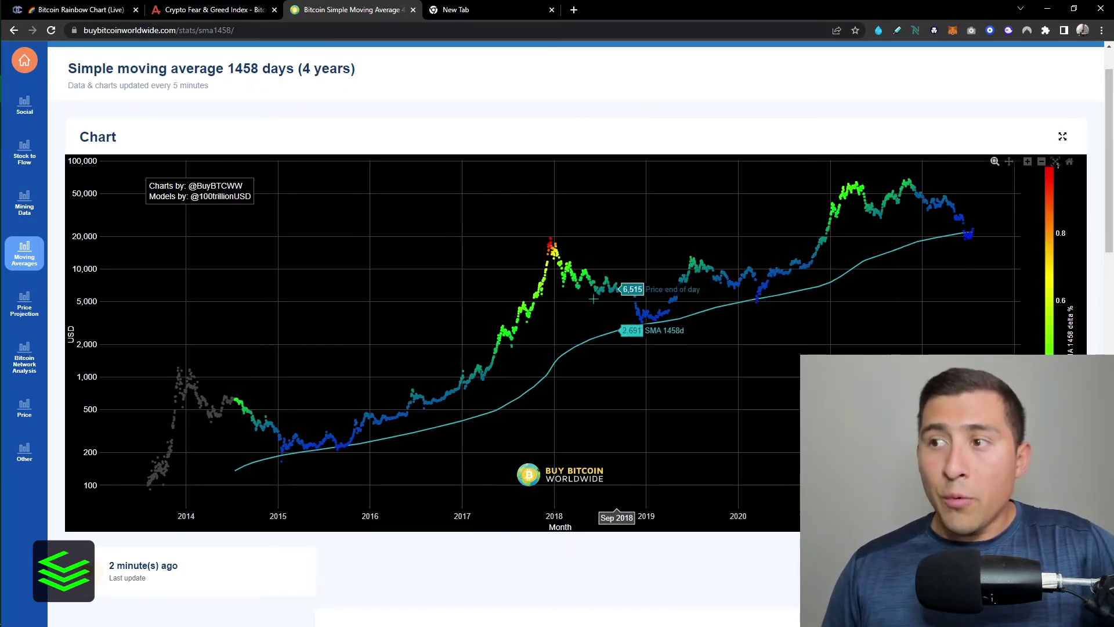
{"action": "mouse_move", "coordinate": [1008, 169]}
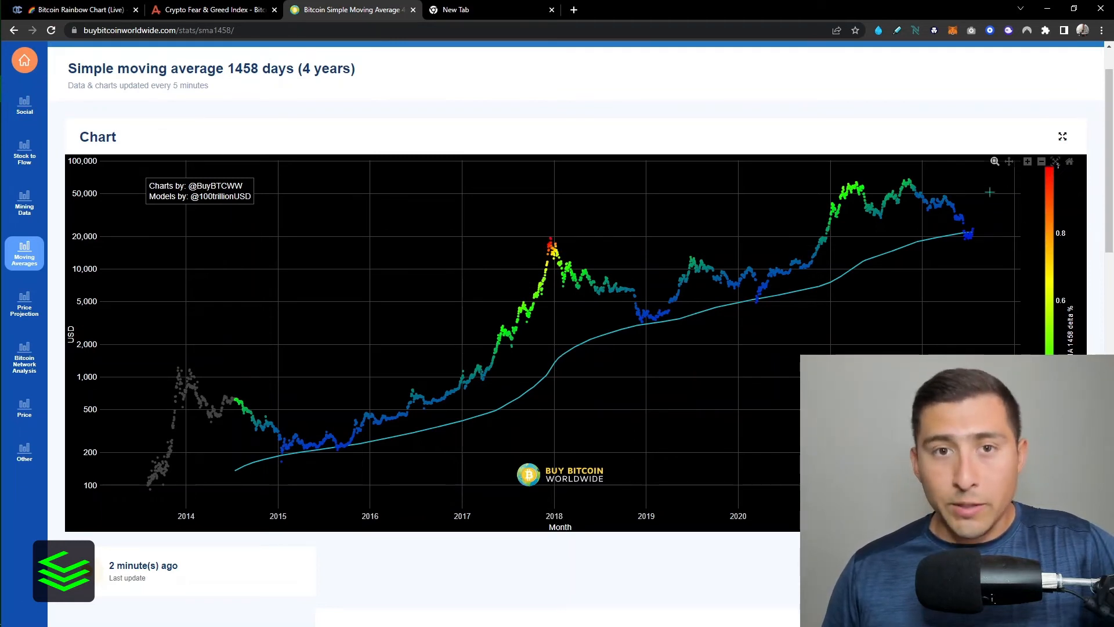
{"action": "mouse_move", "coordinate": [970, 234]}
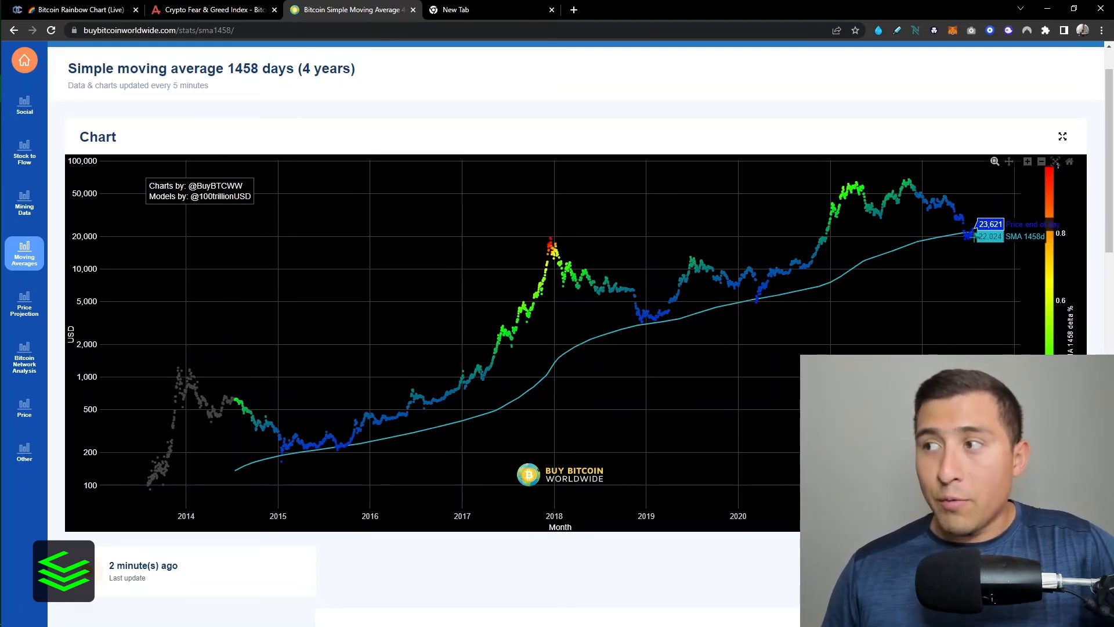
{"action": "mouse_move", "coordinate": [654, 315]}
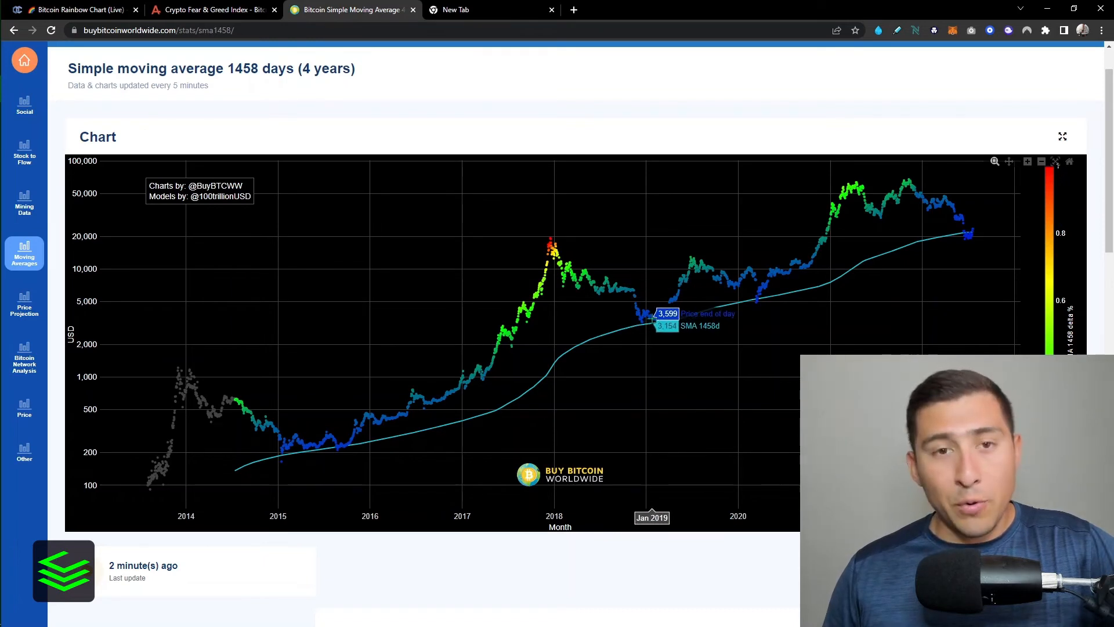
{"action": "mouse_move", "coordinate": [141, 6]}
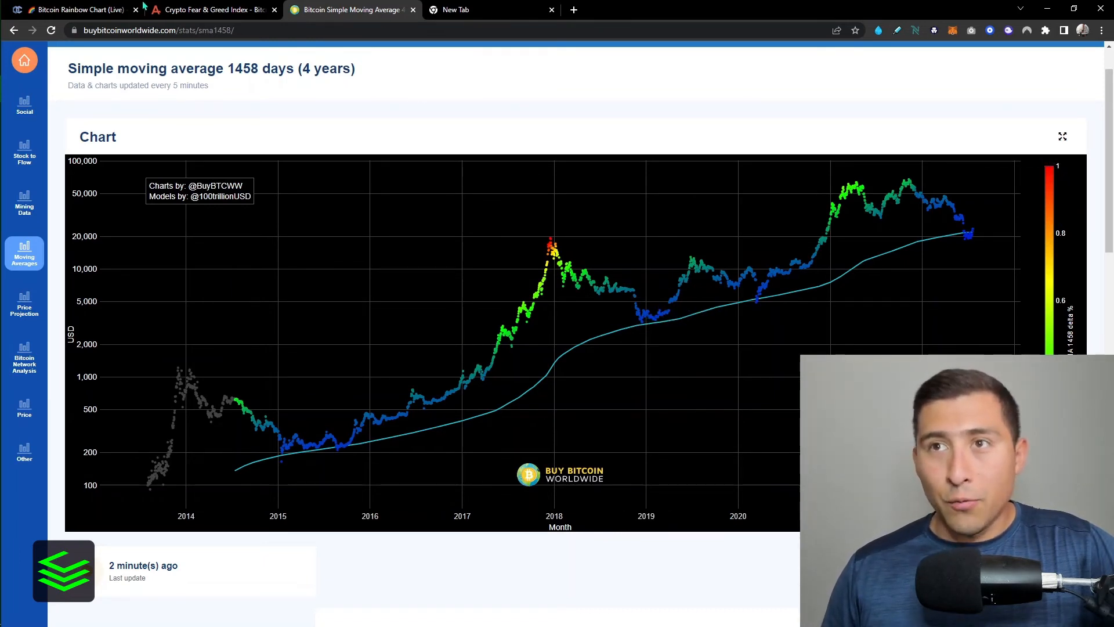
{"action": "mouse_move", "coordinate": [367, 235]}
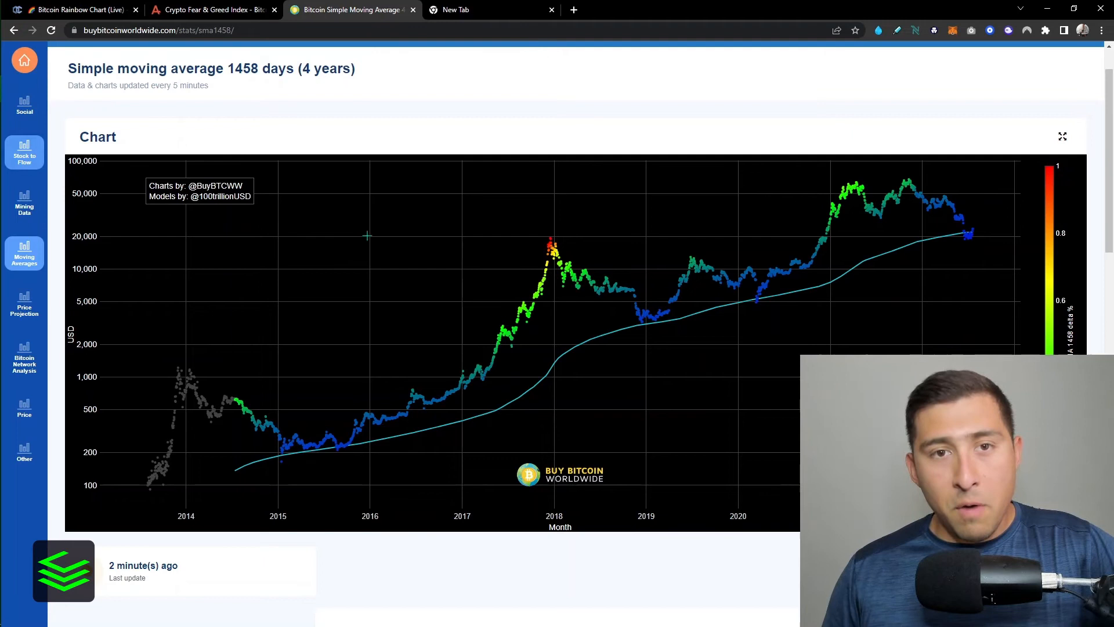
{"action": "mouse_move", "coordinate": [453, 254]}
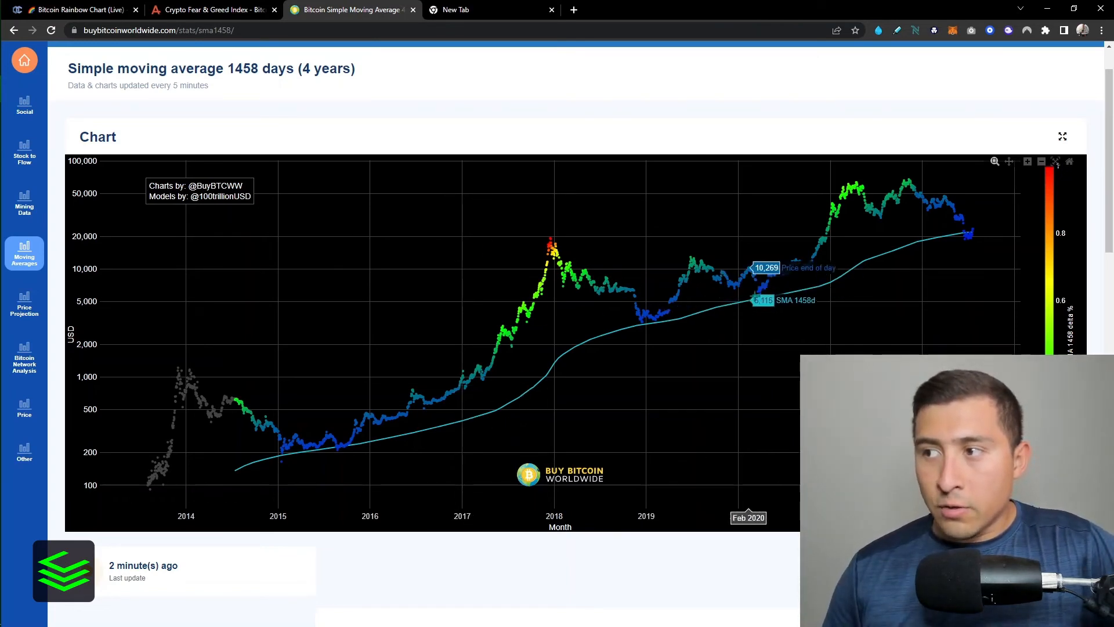
{"action": "mouse_move", "coordinate": [758, 298]}
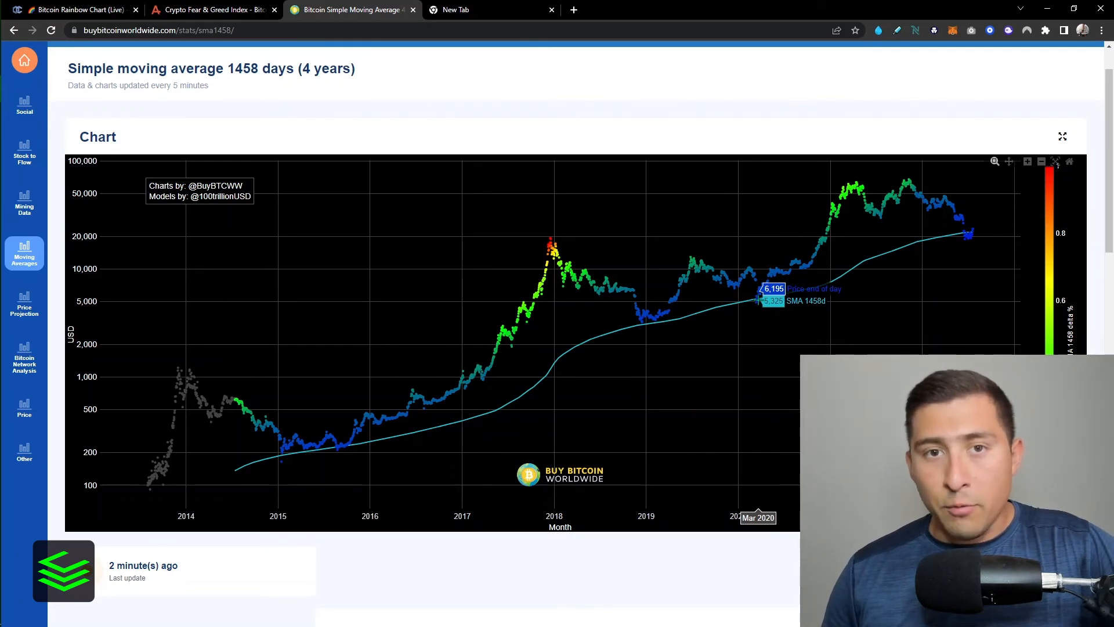
{"action": "mouse_move", "coordinate": [863, 191]}
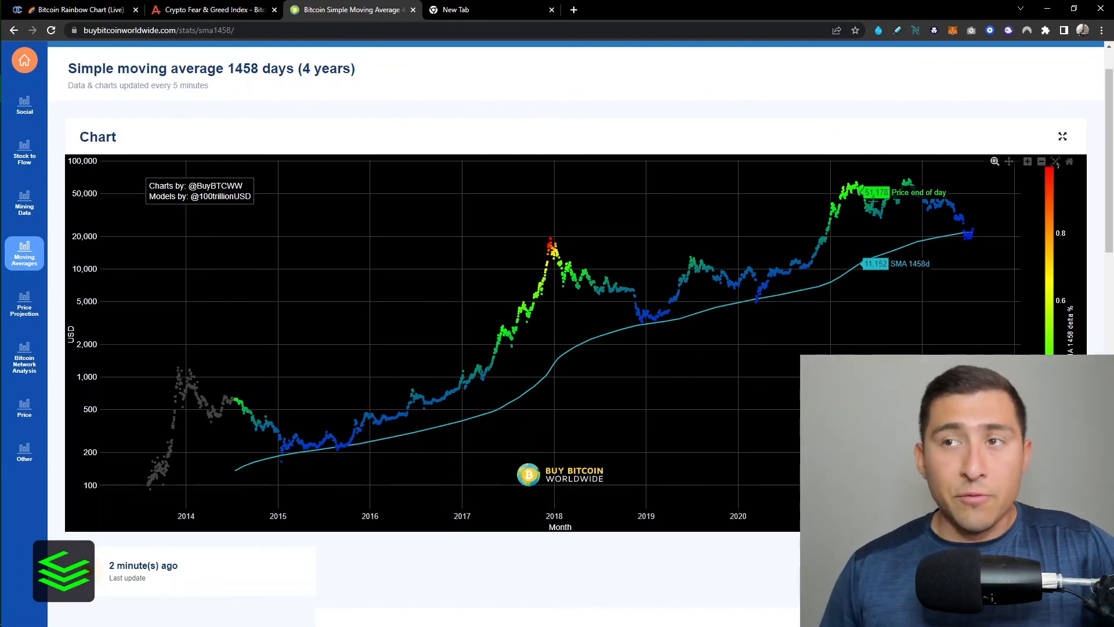
{"action": "mouse_move", "coordinate": [974, 226]}
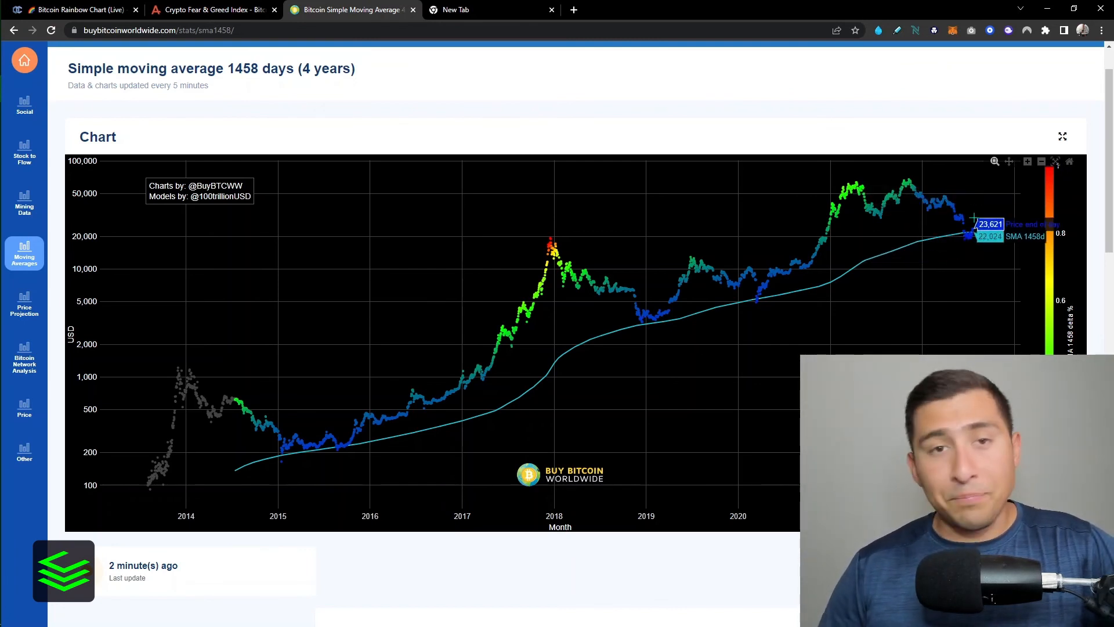